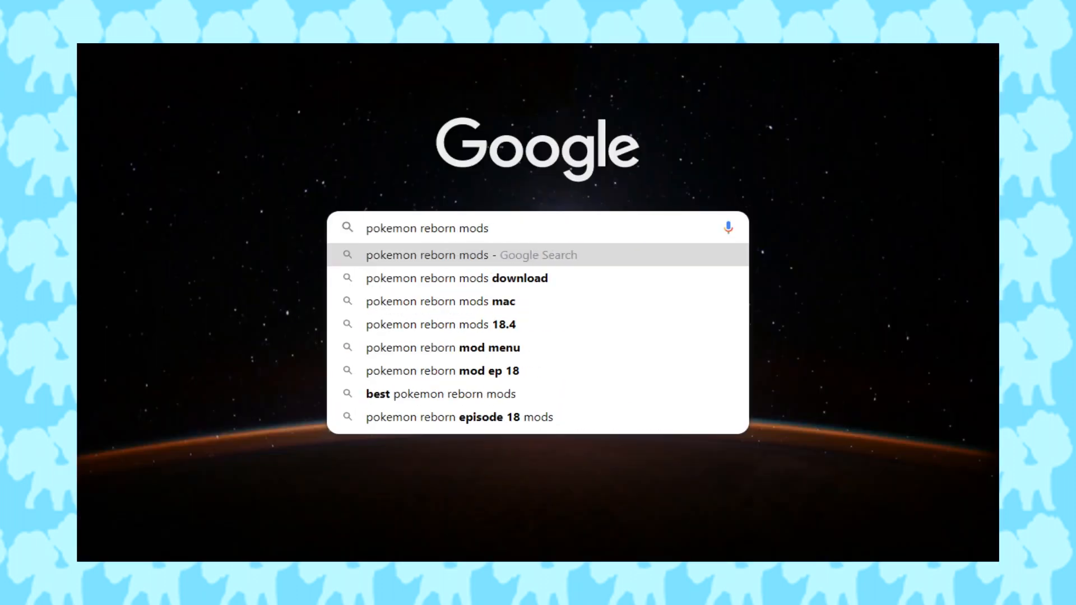
Search Google for 'pokemon insurgence mods' and pick a suggested result
{"action": "type", "text": "pokemon insurgence"}
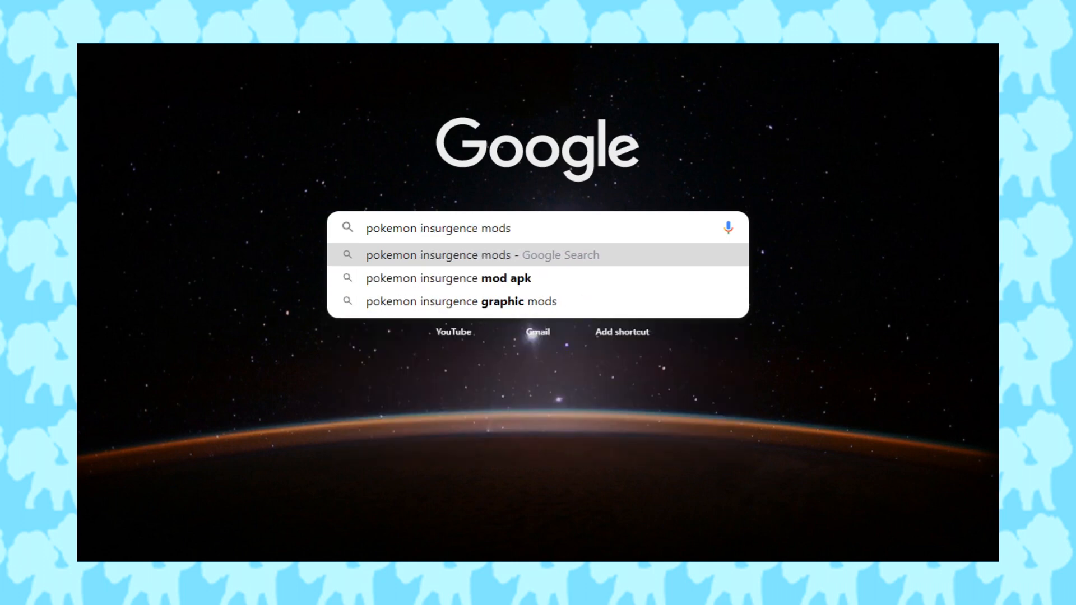
{"action": "left_click", "coordinate": [508, 228]}
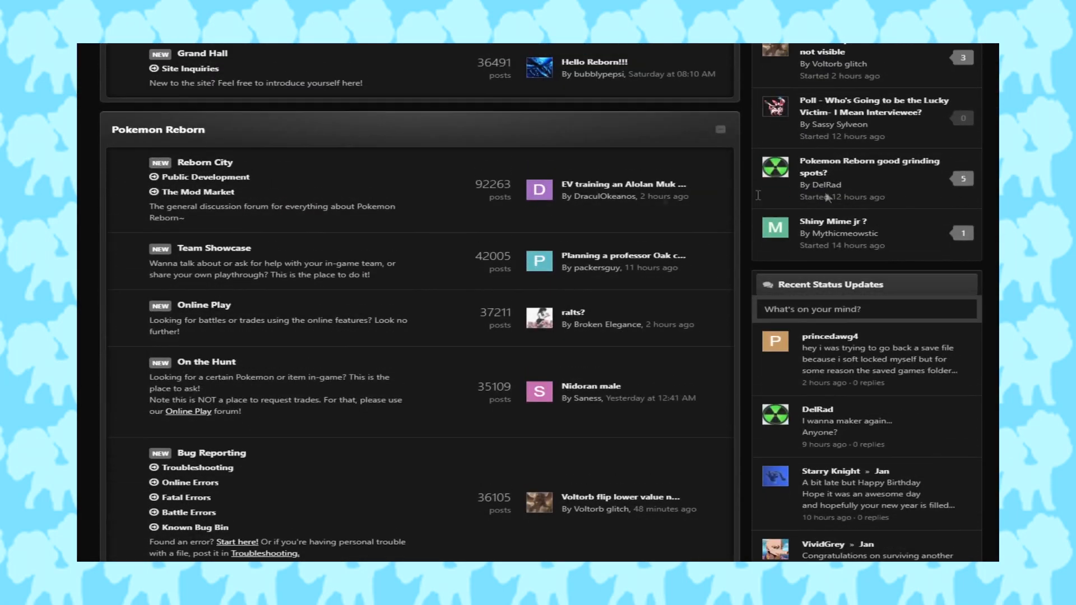
{"action": "mouse_move", "coordinate": [196, 192]}
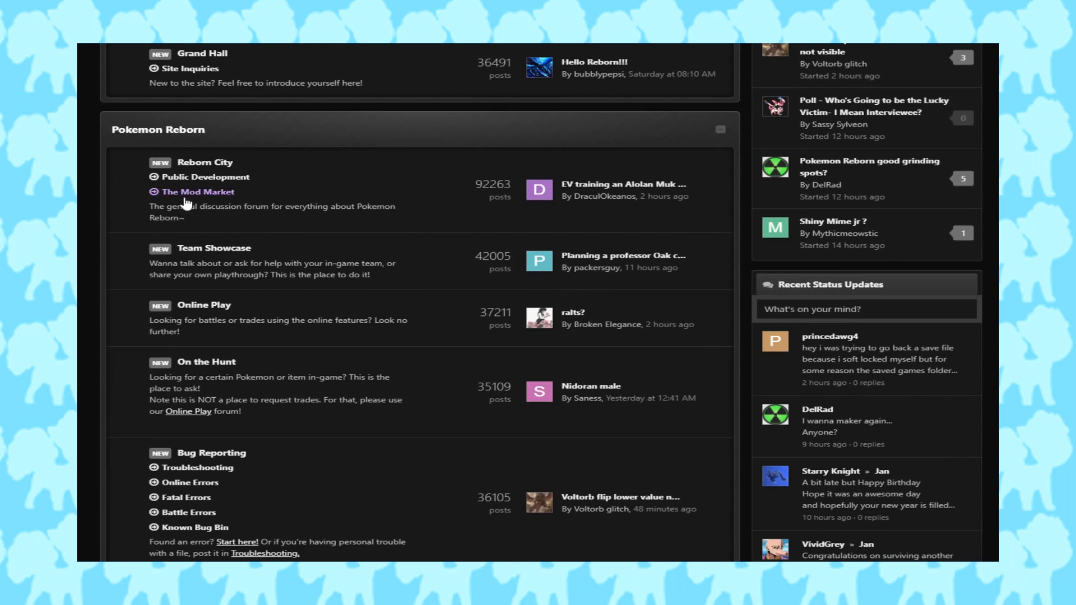
Enter The Mod Market forum and scroll its topic list down to the SWM modular modpack thread
{"action": "left_click", "coordinate": [197, 192]}
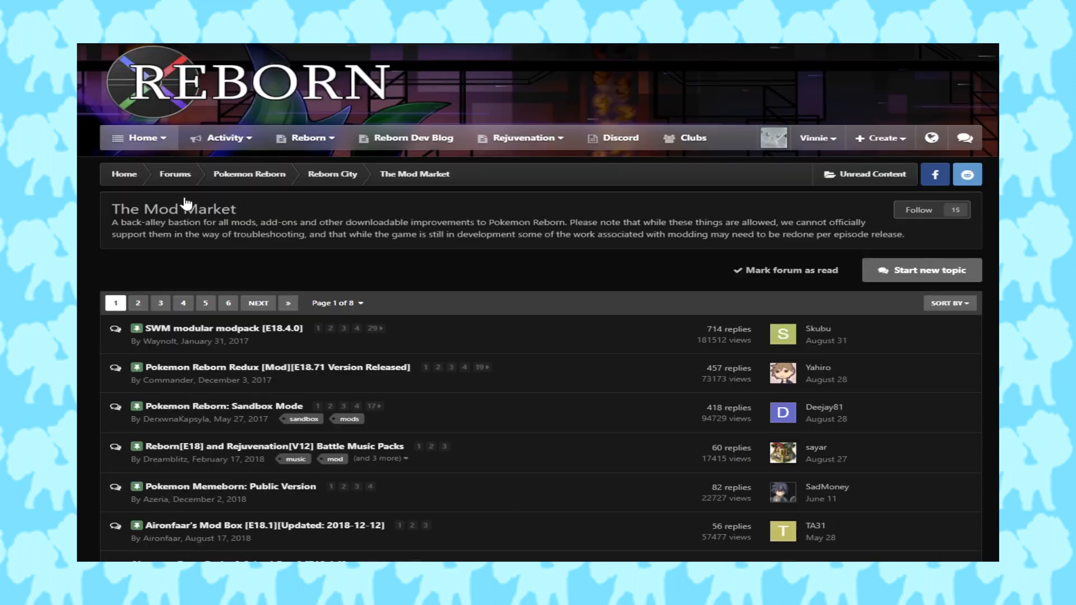
{"action": "scroll", "scroll_direction": "down", "scroll_amount": 3}
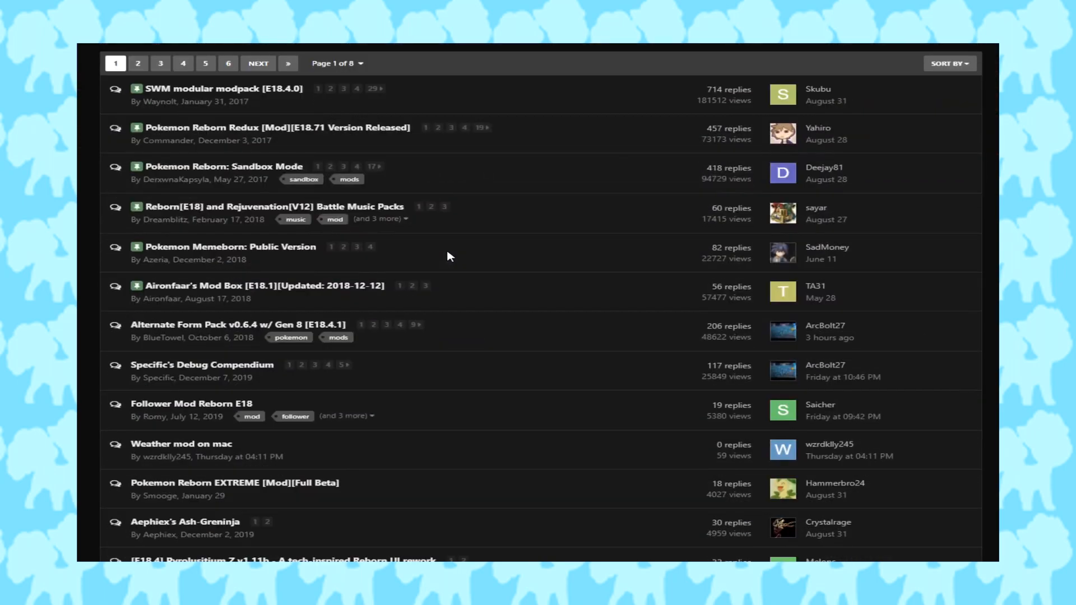
{"action": "scroll", "scroll_direction": "down", "scroll_amount": 3}
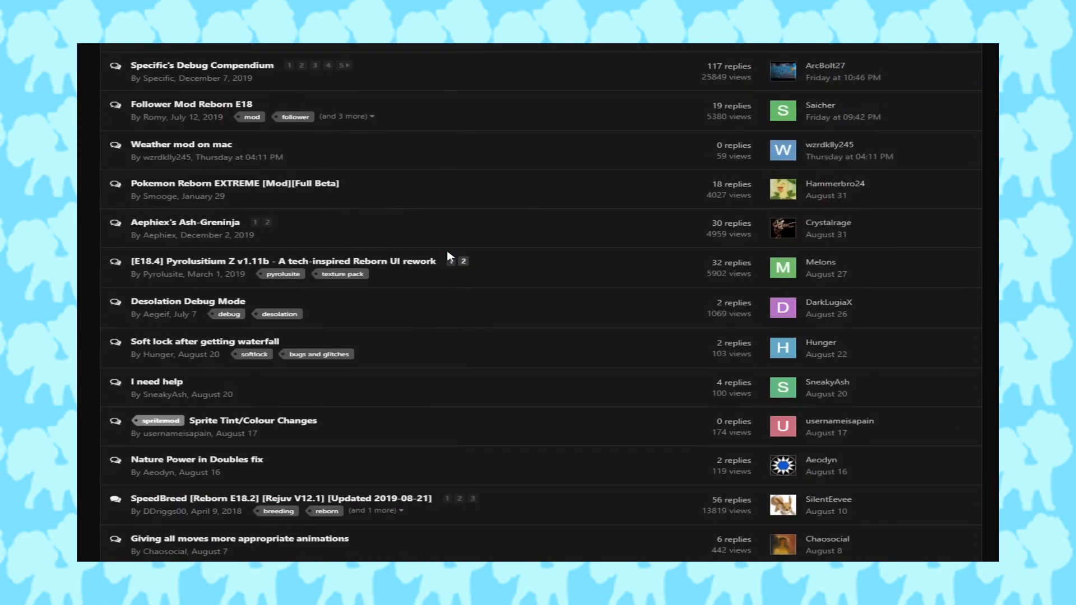
{"action": "scroll", "scroll_direction": "down", "scroll_amount": 3}
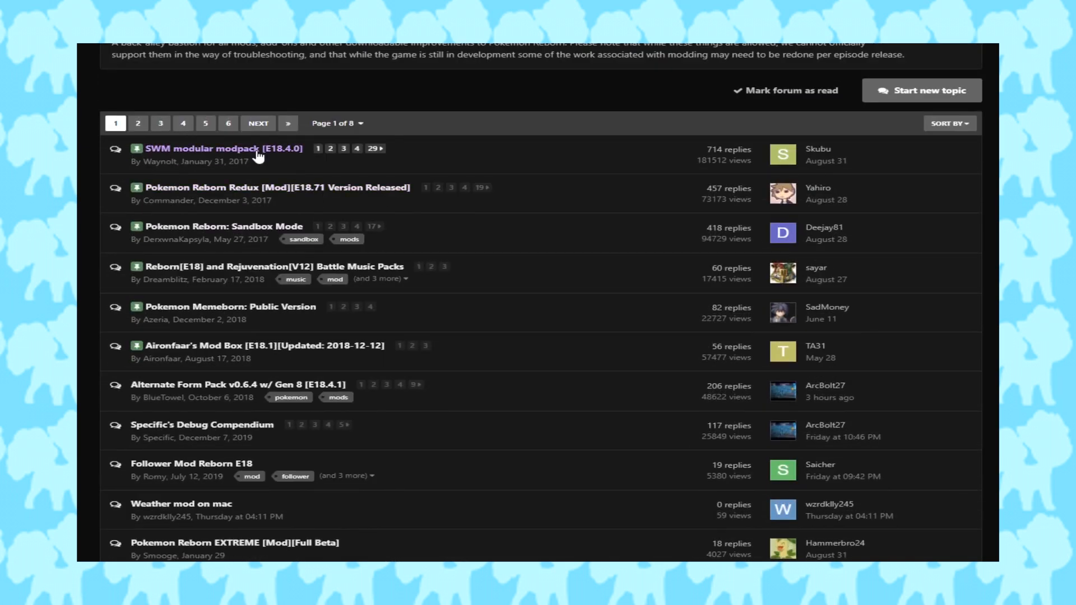
{"action": "mouse_move", "coordinate": [200, 148]}
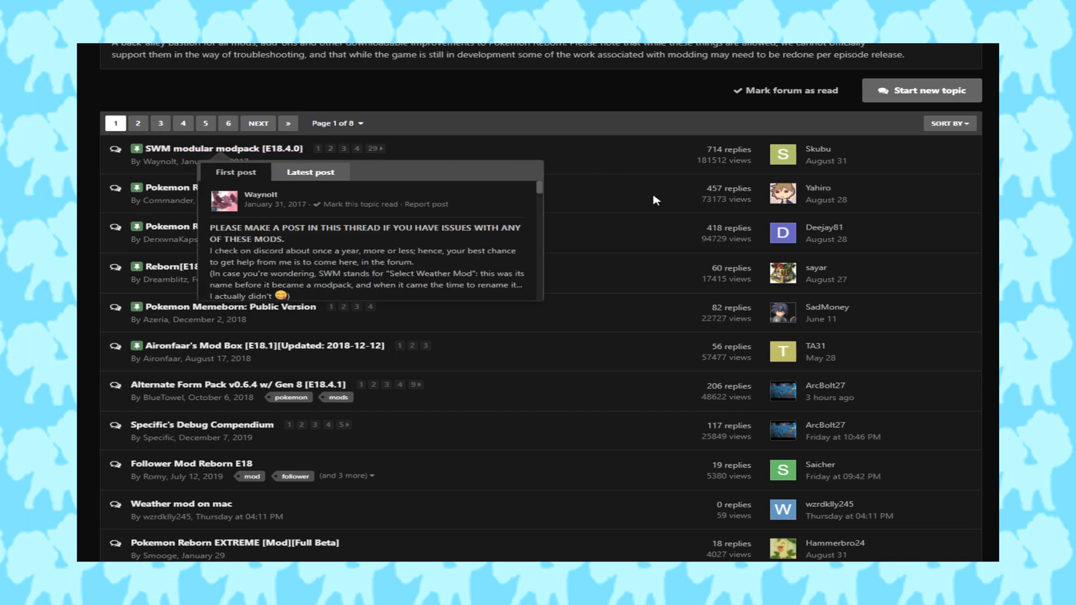
{"action": "mouse_move", "coordinate": [347, 209]}
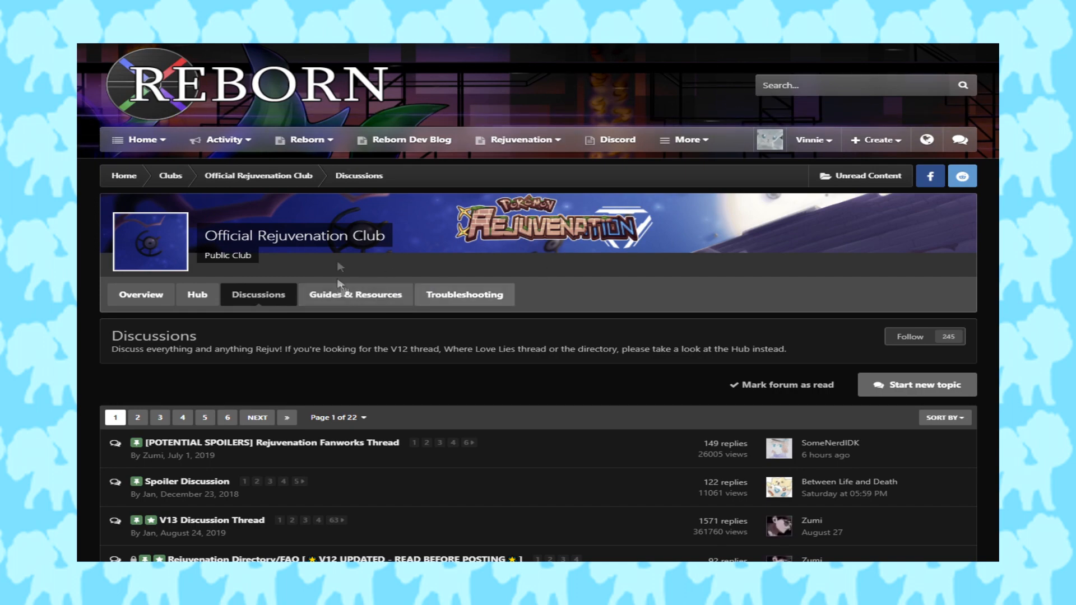
Switch the Official Rejuvenation Club to its Guides & Resources section and scroll its topics
{"action": "scroll", "scroll_direction": "down", "scroll_amount": 3}
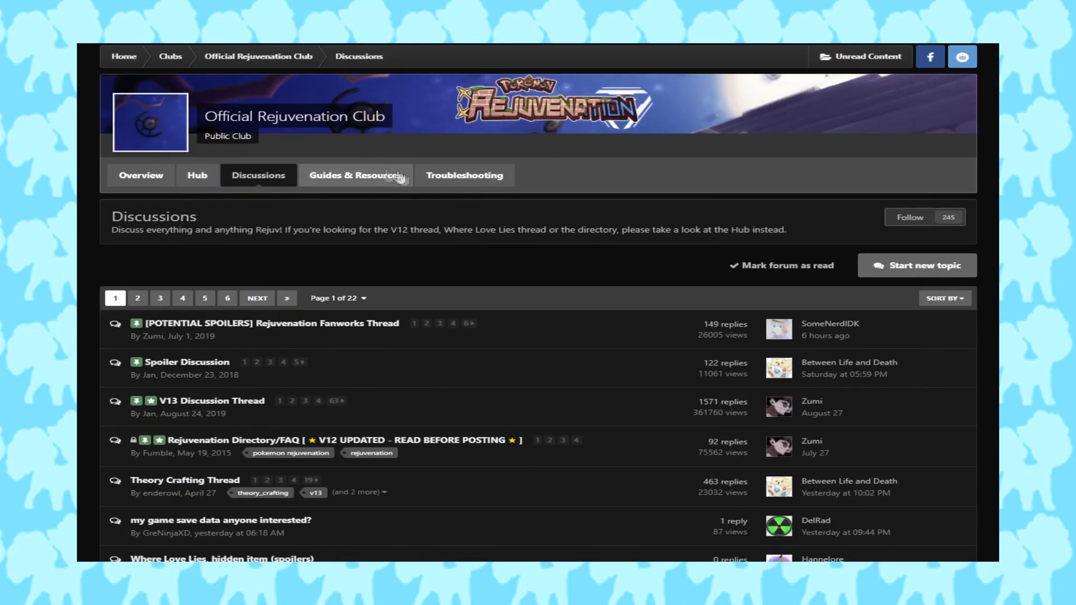
{"action": "left_click", "coordinate": [356, 175]}
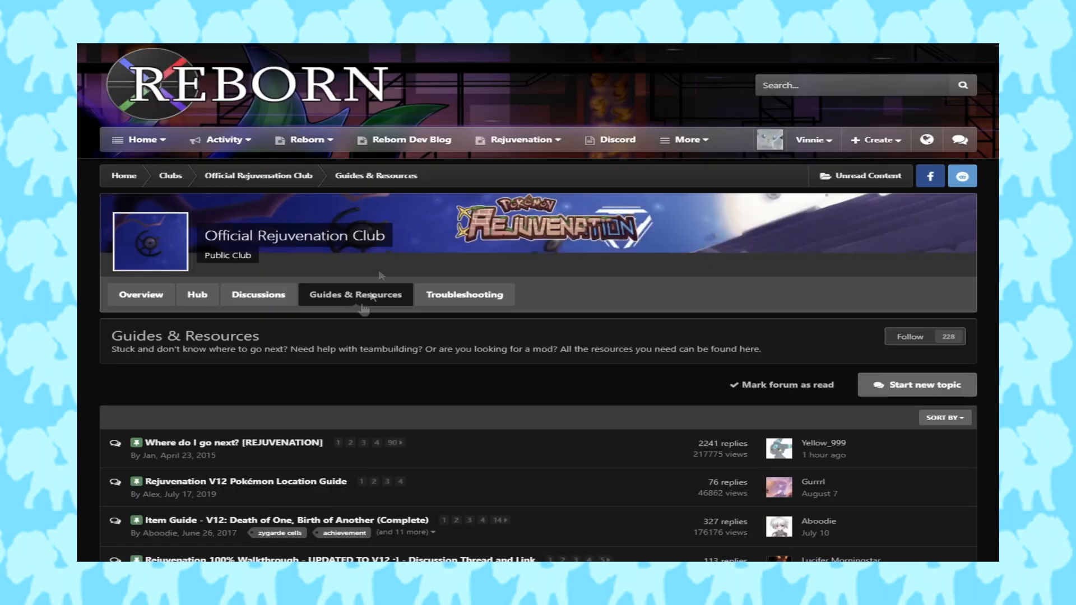
{"action": "scroll", "scroll_direction": "down", "scroll_amount": 3}
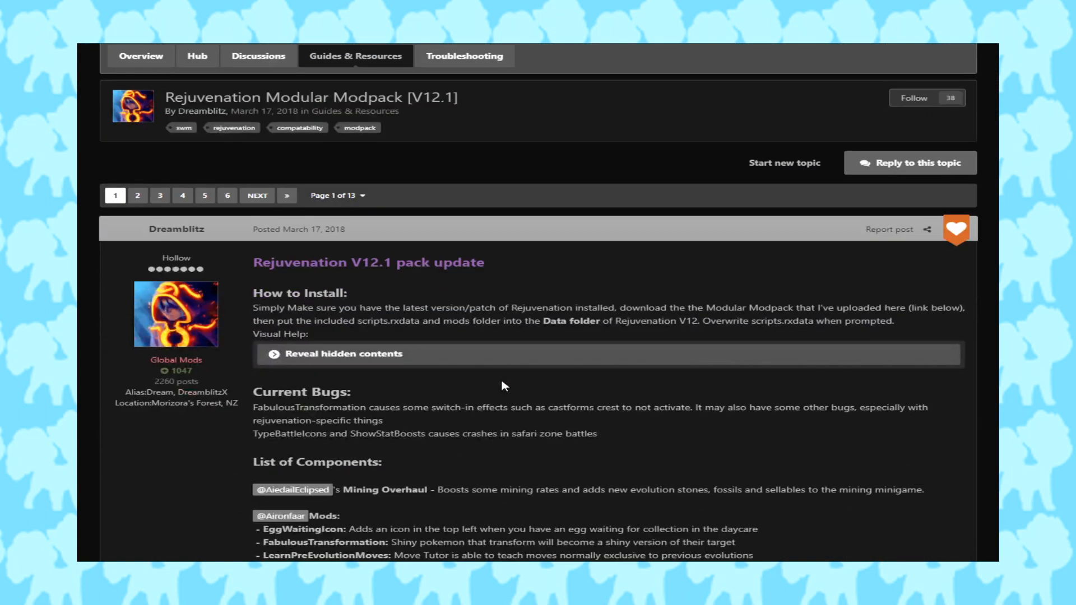
Scroll through the modpack thread's How to Install and List of Components sections
{"action": "scroll", "scroll_direction": "down", "scroll_amount": 3}
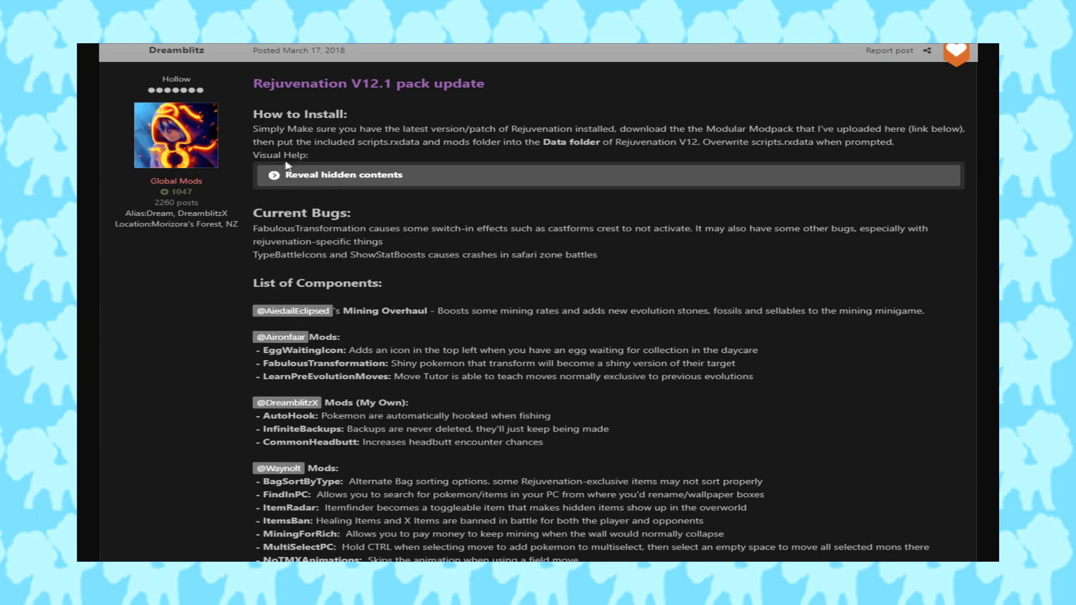
{"action": "mouse_move", "coordinate": [473, 187]}
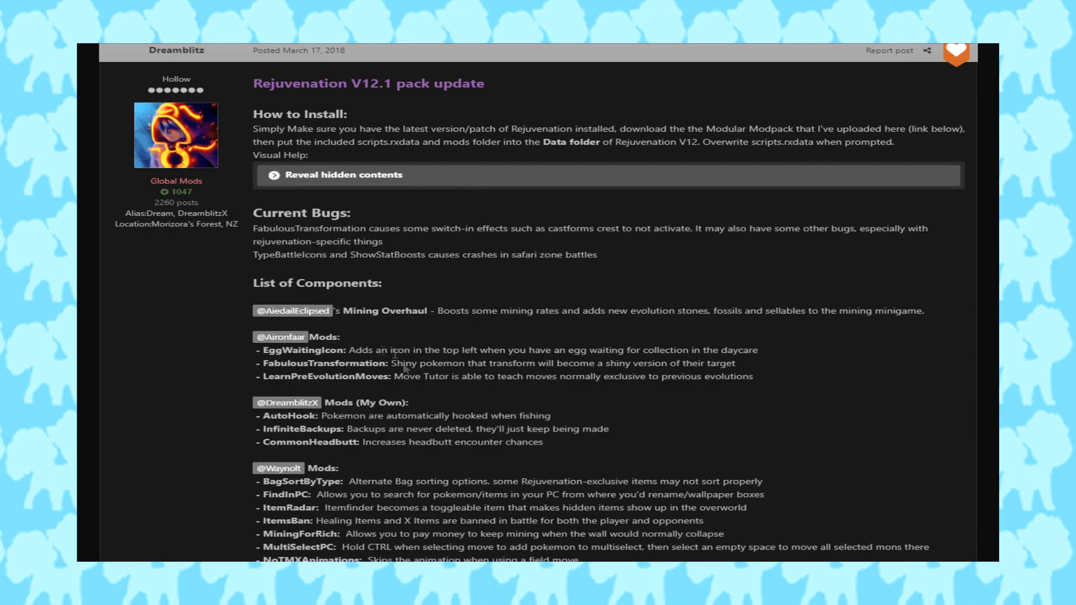
{"action": "scroll", "scroll_direction": "down", "scroll_amount": 3}
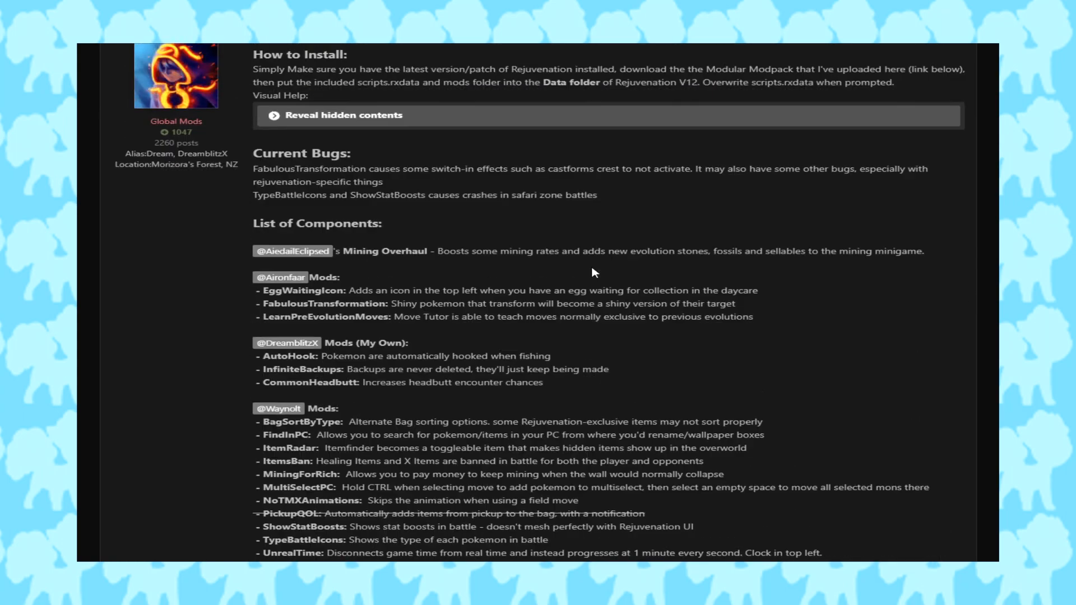
{"action": "scroll", "scroll_direction": "down", "scroll_amount": 3}
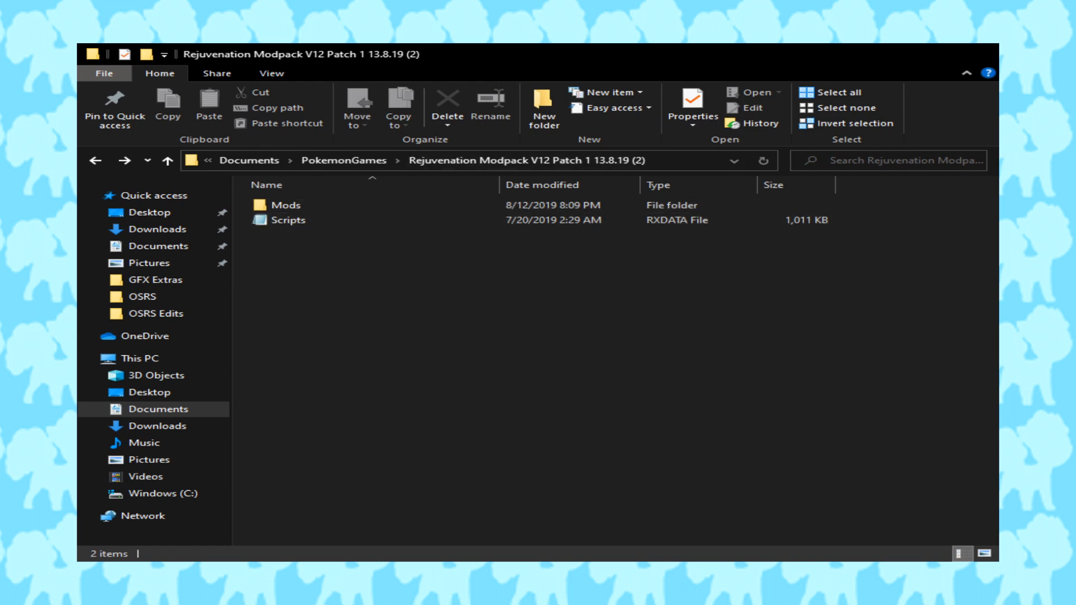
Browse the modpack's Mods folder, looking at its files and the Optional subfolder
{"action": "left_click", "coordinate": [291, 219]}
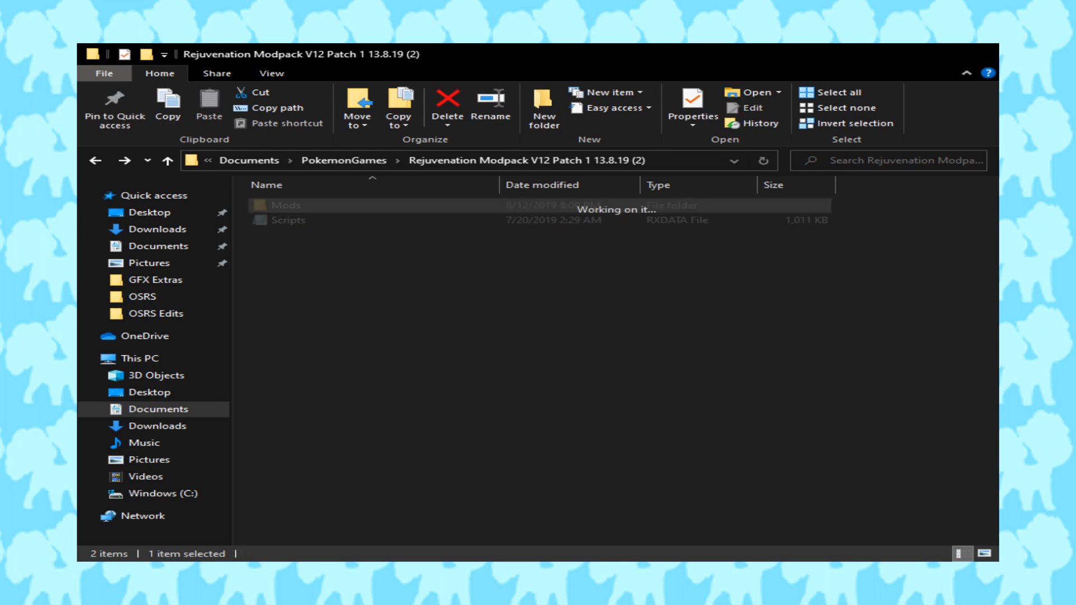
{"action": "double_click", "coordinate": [284, 204]}
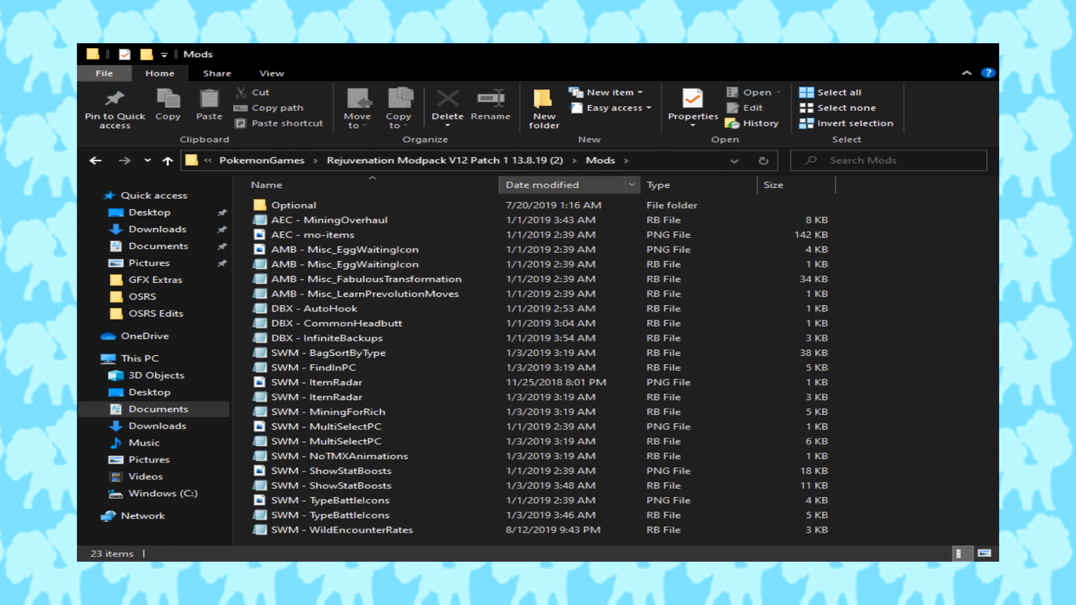
{"action": "left_click", "coordinate": [343, 471]}
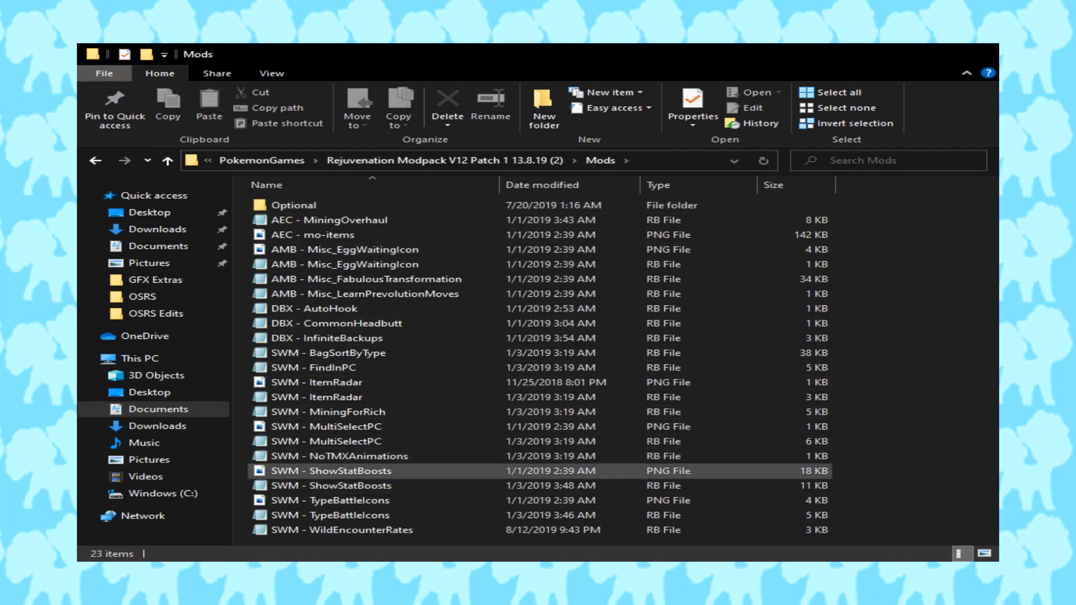
{"action": "left_click", "coordinate": [293, 204]}
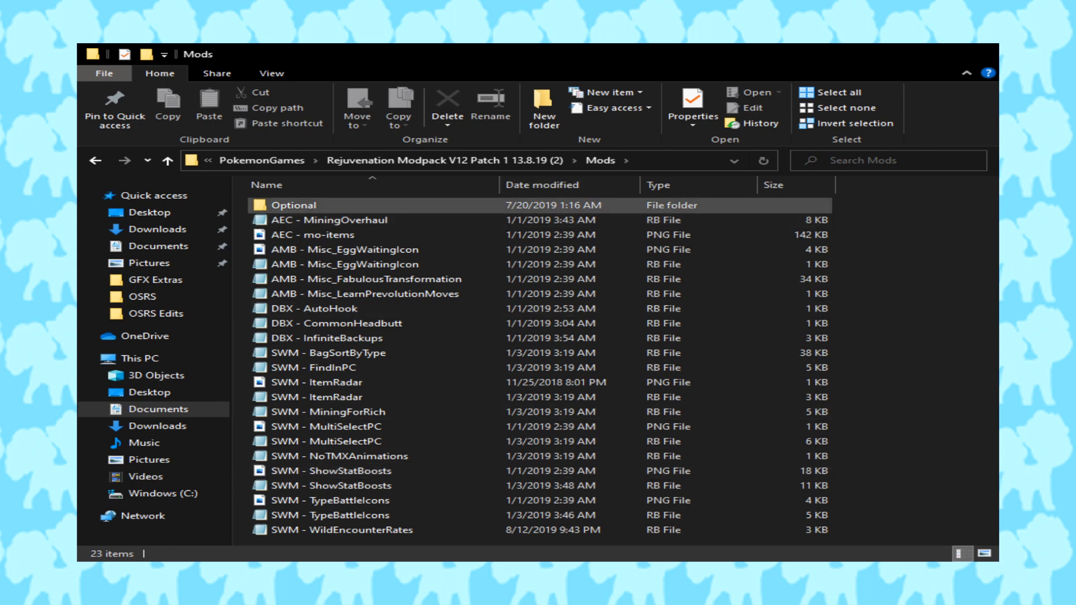
{"action": "left_click", "coordinate": [294, 205]}
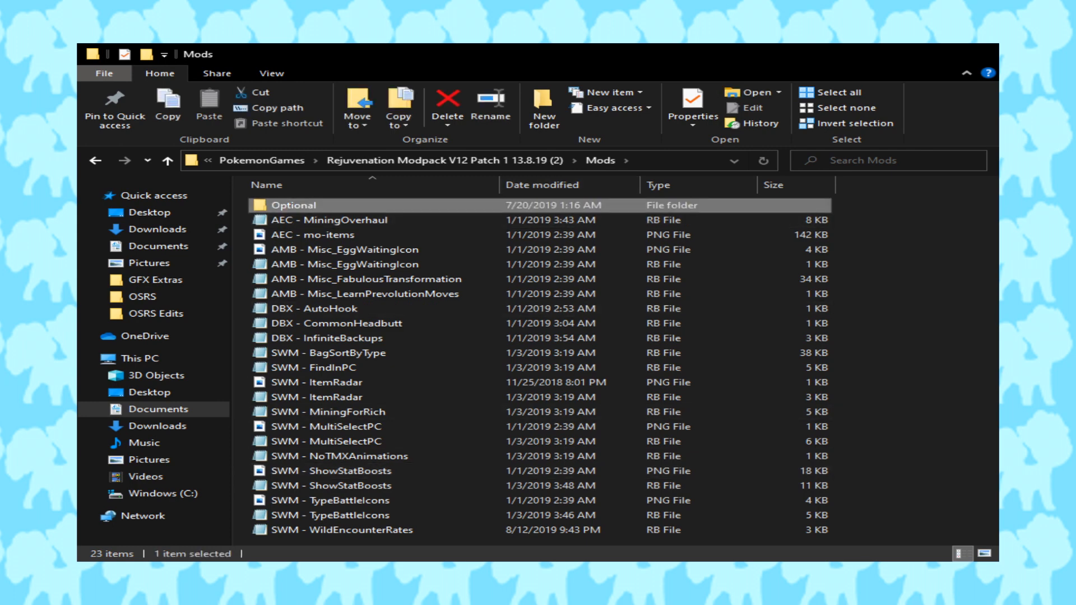
Return to the Rejuvenation Modpack V12 folder and select its Scripts file
{"action": "double_click", "coordinate": [293, 204]}
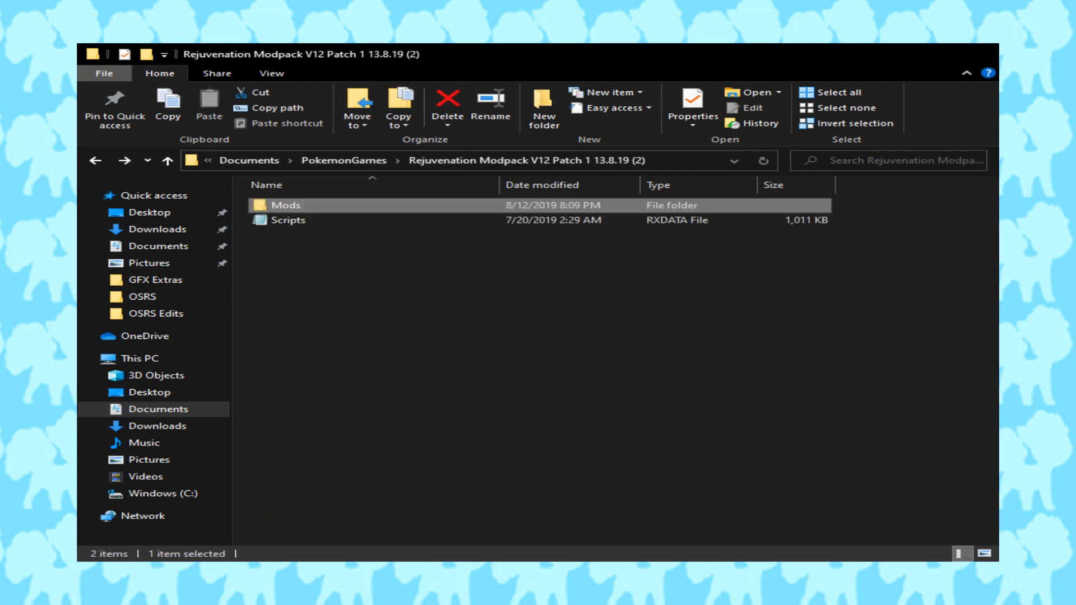
{"action": "left_click", "coordinate": [289, 221]}
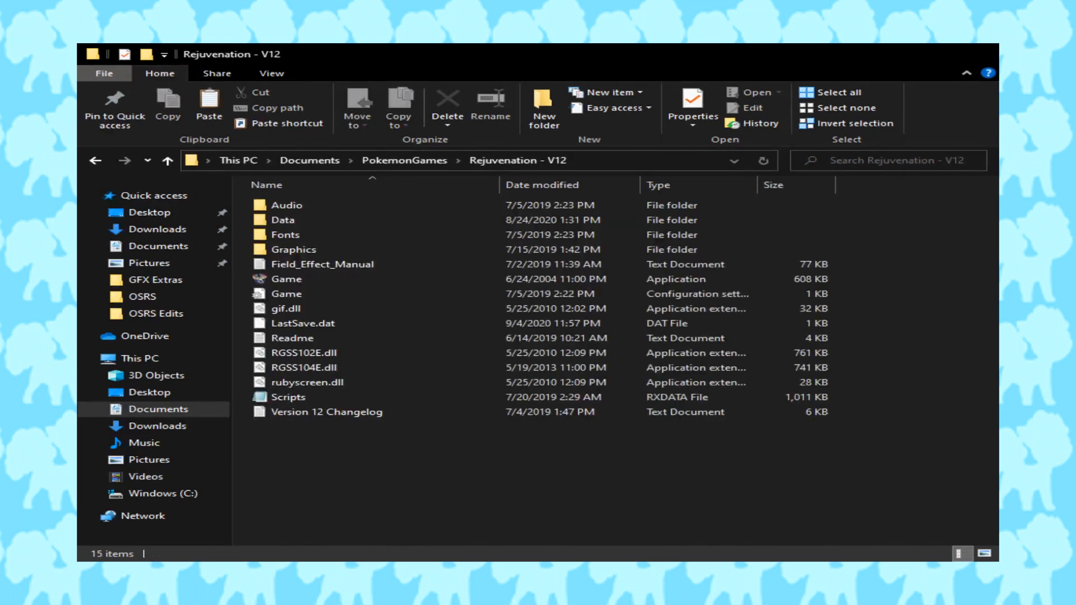
Go into the Rejuvenation - V12 game's Data folder where Scripts.rxdata will be pasted
{"action": "left_click", "coordinate": [287, 279]}
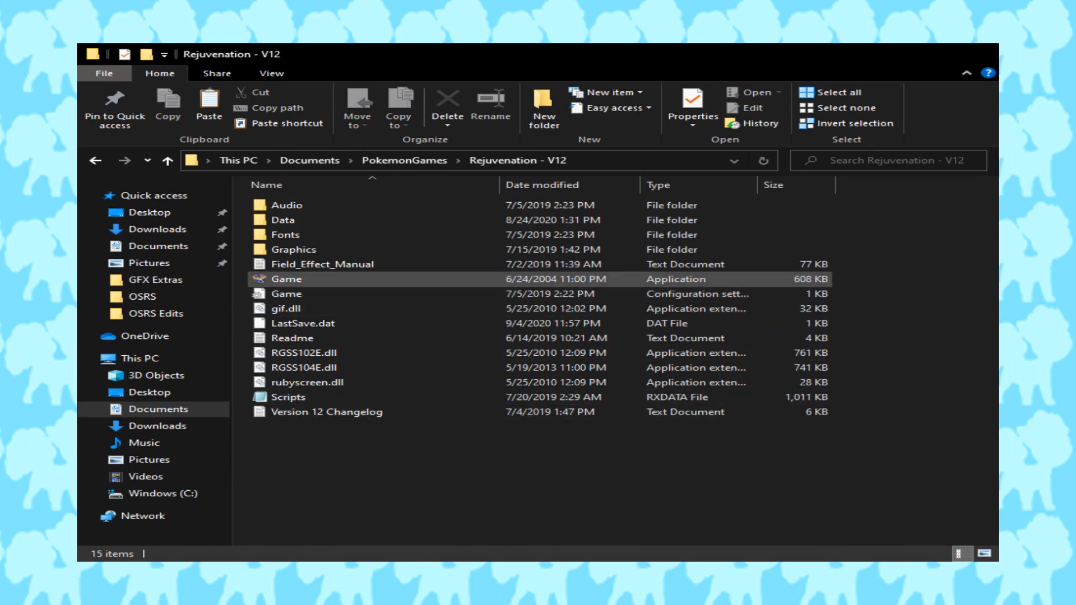
{"action": "left_click", "coordinate": [285, 279]}
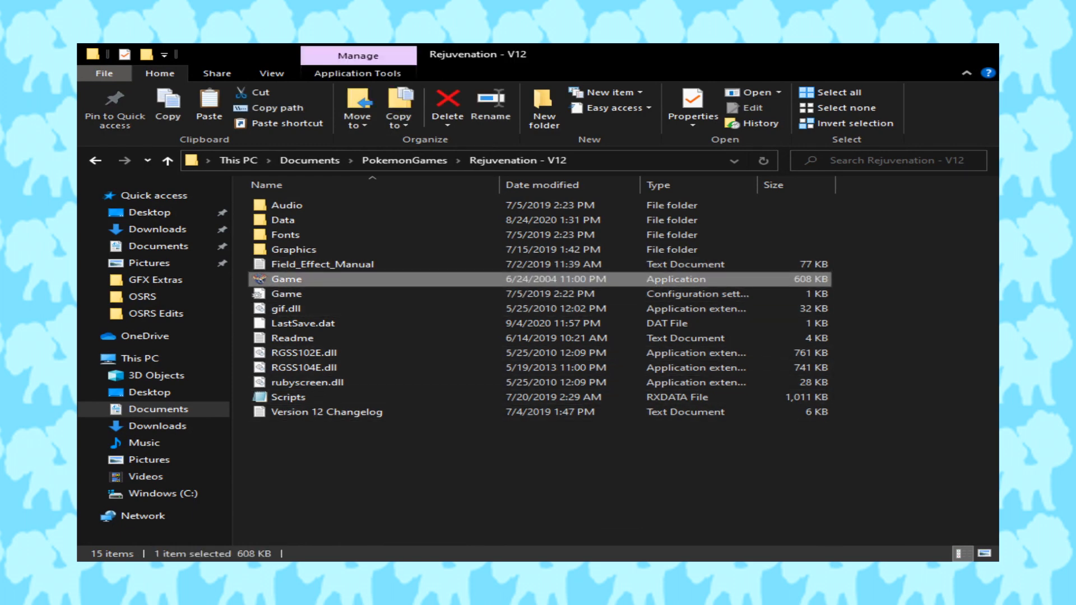
{"action": "left_click", "coordinate": [282, 220]}
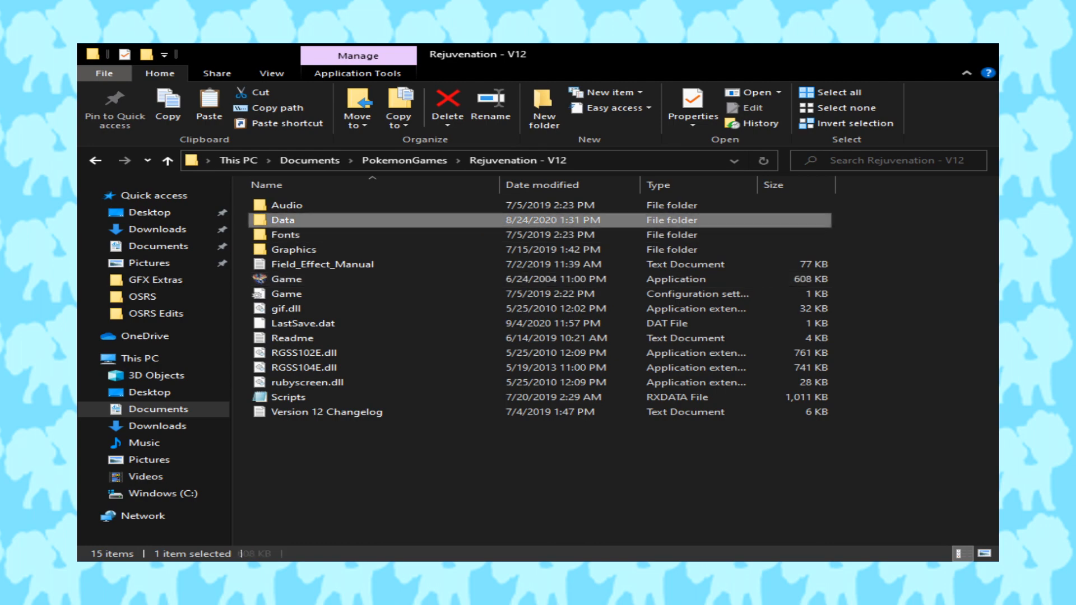
{"action": "double_click", "coordinate": [283, 221]}
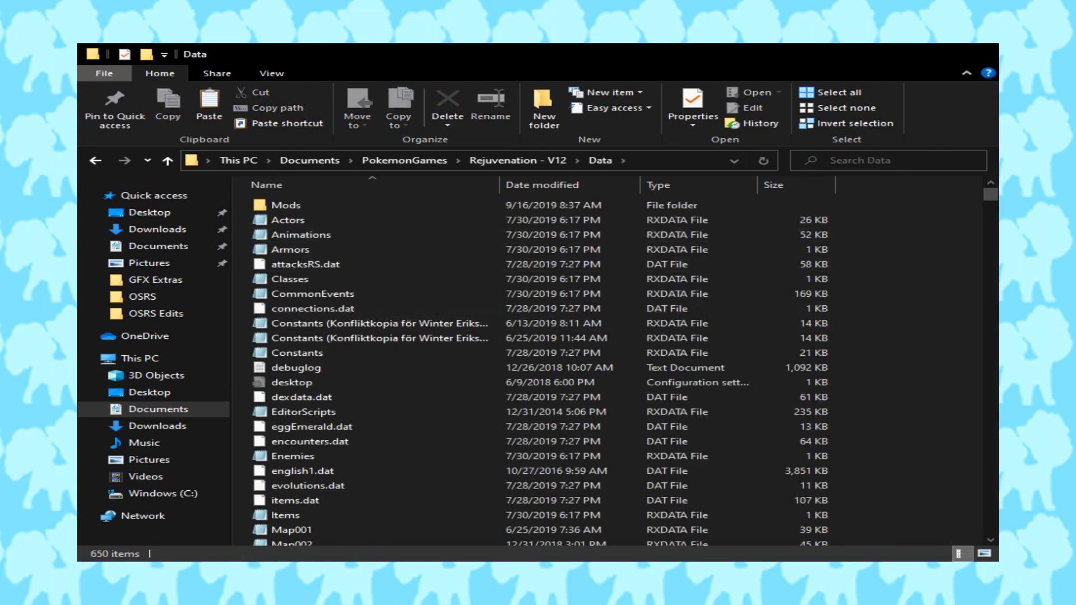
{"action": "scroll", "scroll_direction": "down", "scroll_amount": 3}
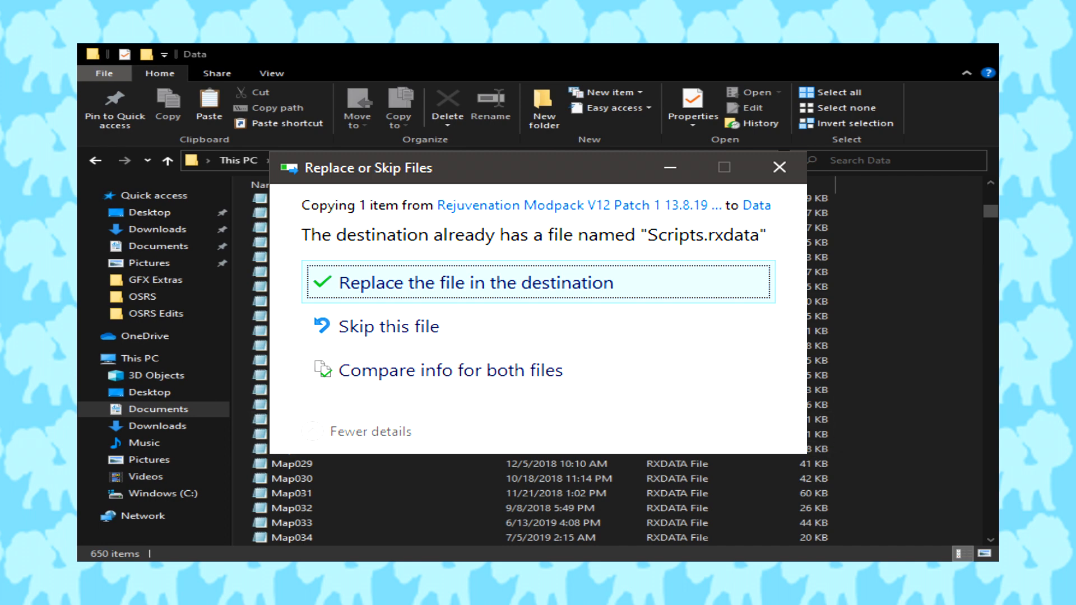
Replace the existing Scripts.rxdata with the modpack's copy and enter Data's Mods subfolder
{"action": "left_click", "coordinate": [473, 282]}
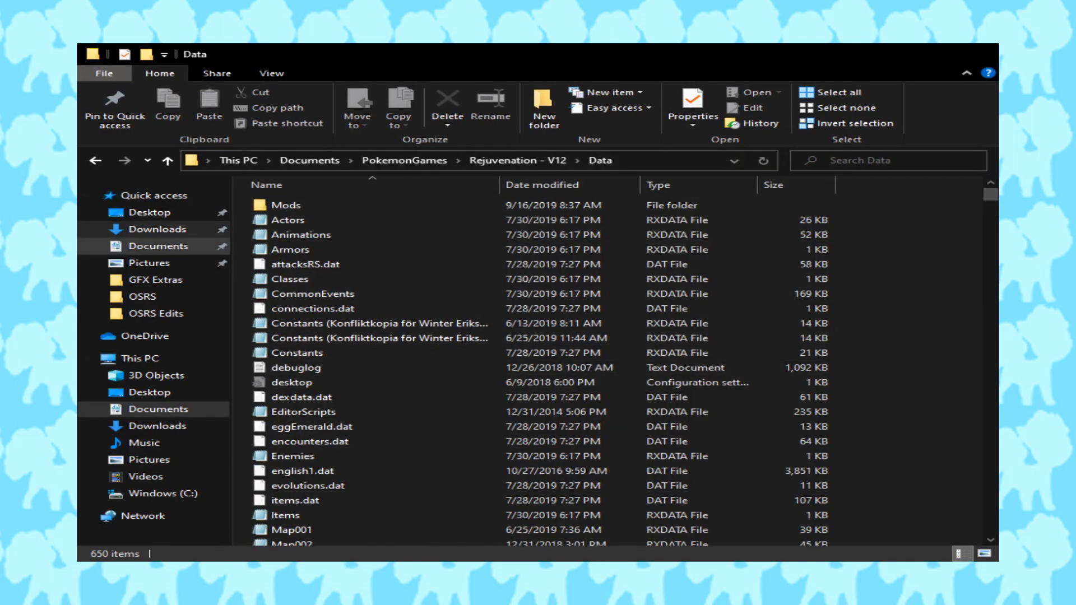
{"action": "left_click", "coordinate": [285, 204]}
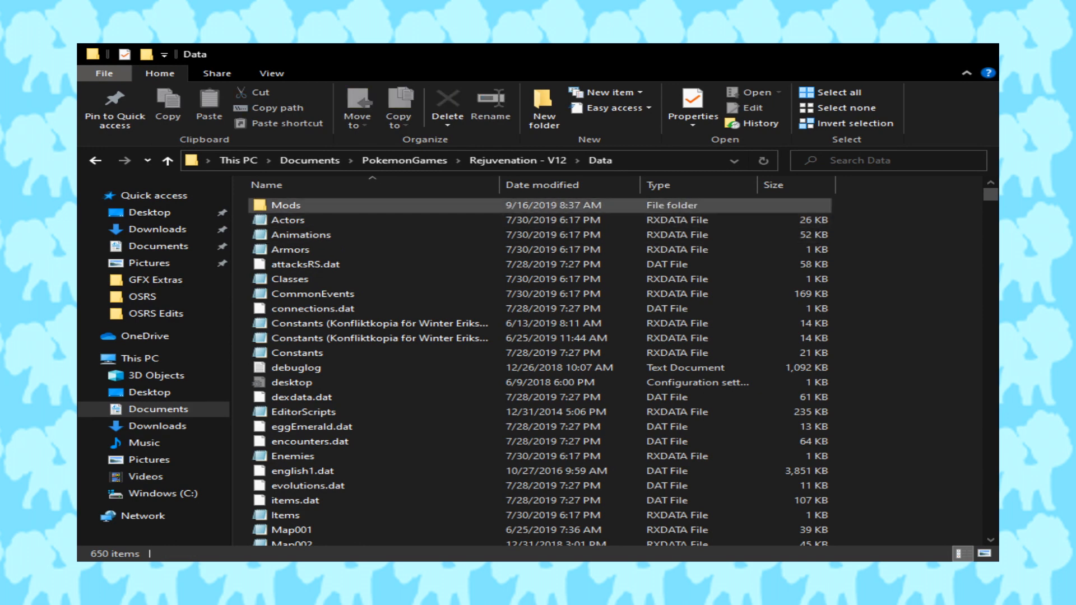
{"action": "double_click", "coordinate": [283, 204]}
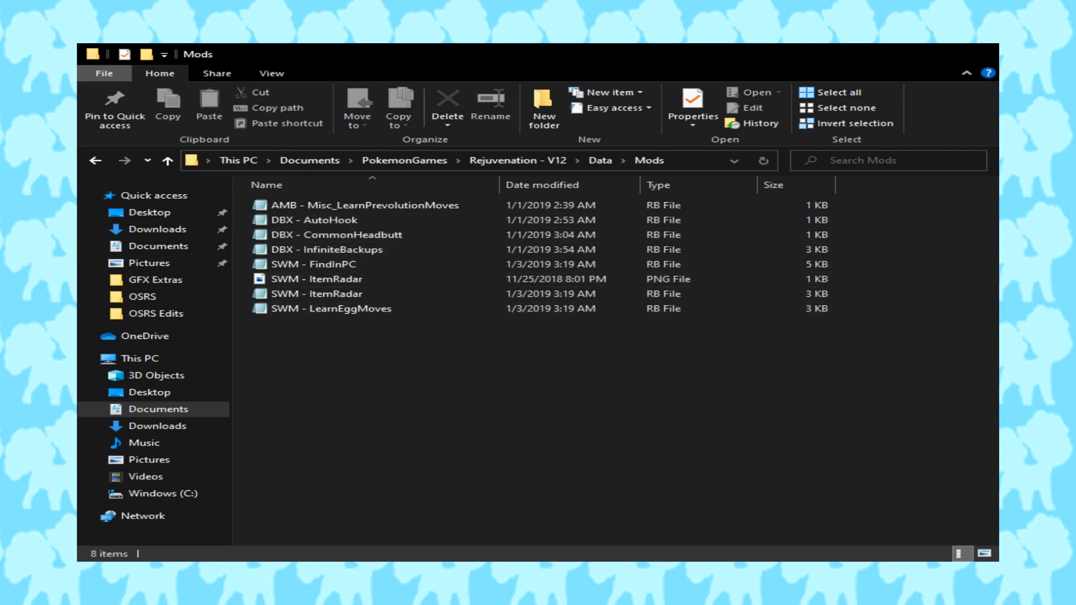
Select the SWM - ItemRadar RB script and then its PNG image in Data\Mods
{"action": "left_click", "coordinate": [317, 279]}
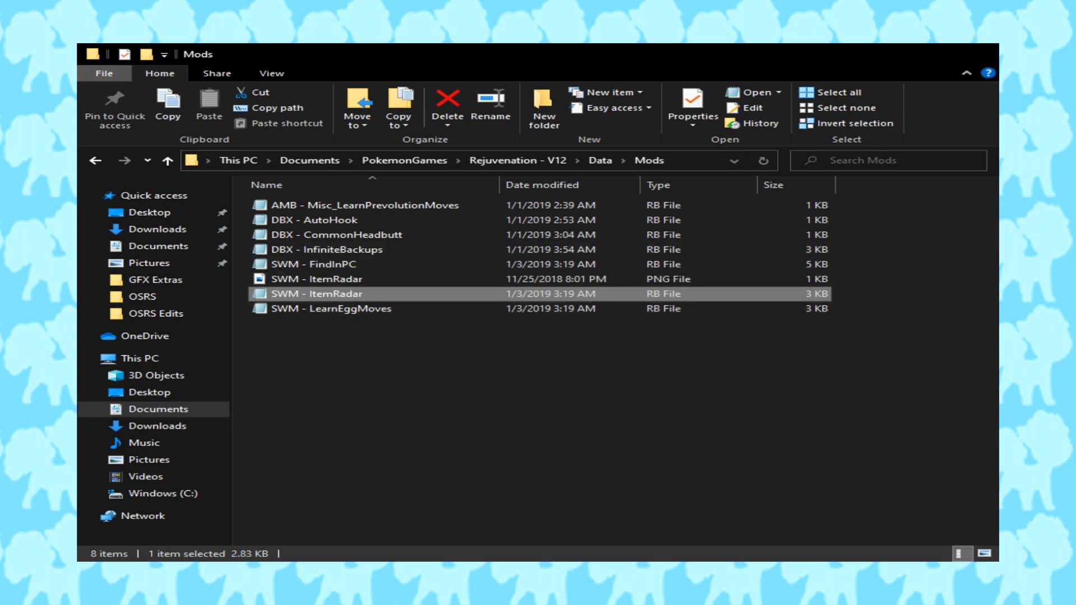
{"action": "left_click", "coordinate": [323, 279]}
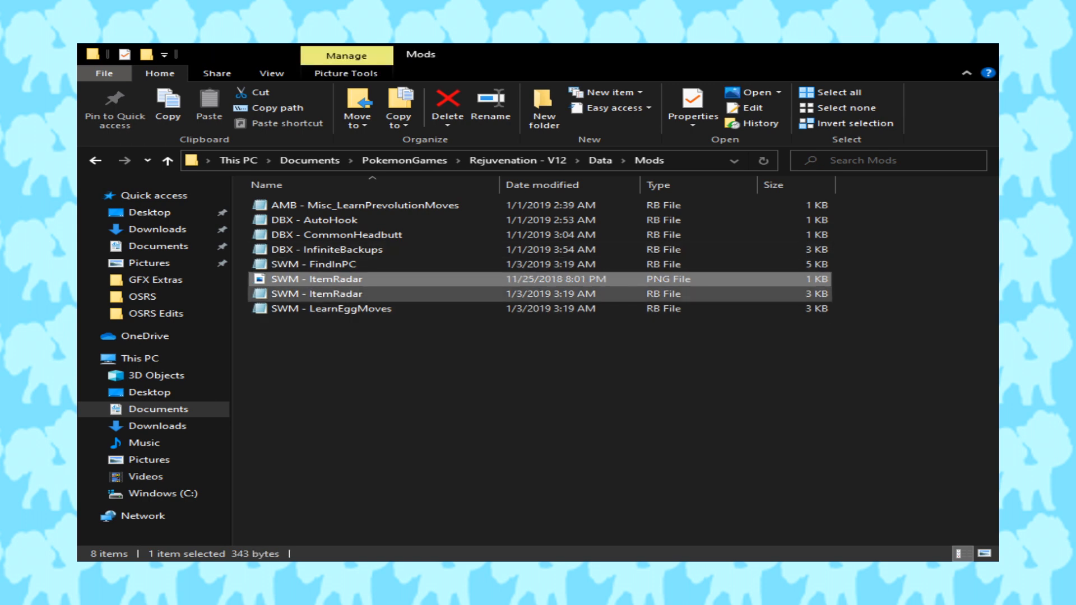